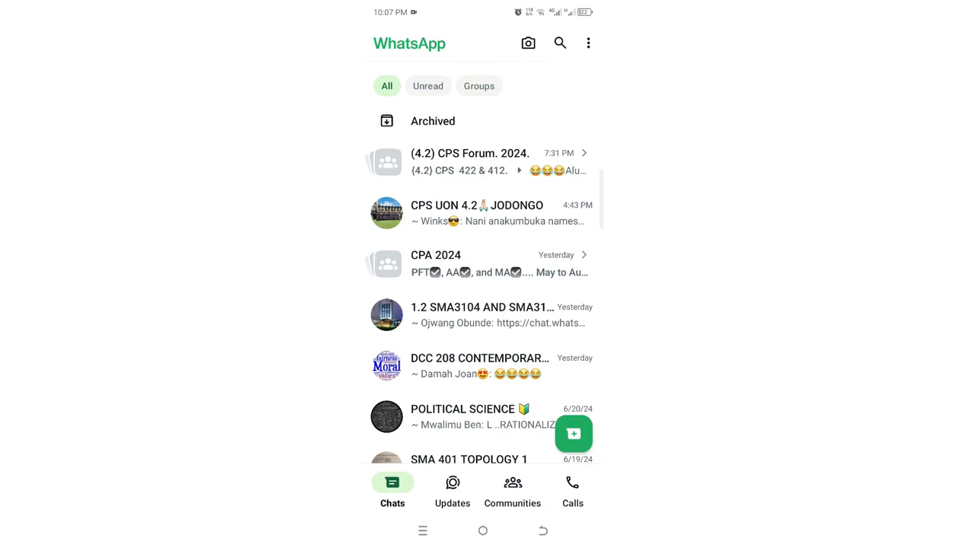
Reach the About visibility choices under Settings > Privacy, currently set to My contacts.
left_click(588, 42)
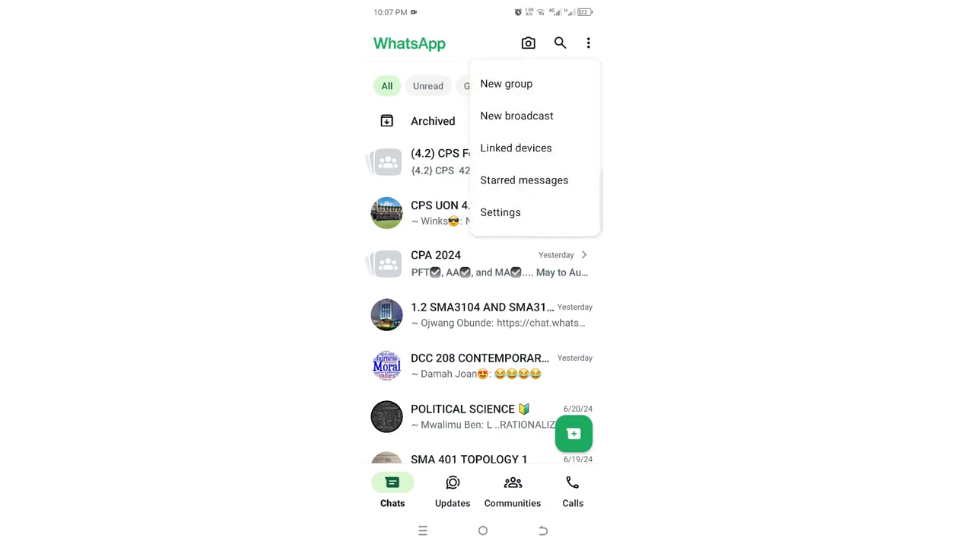
left_click(499, 211)
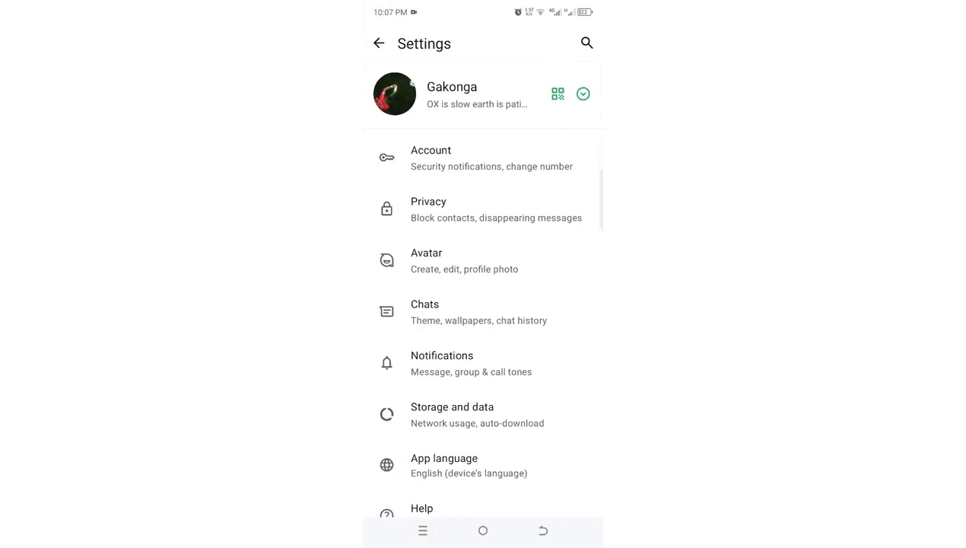
left_click(429, 210)
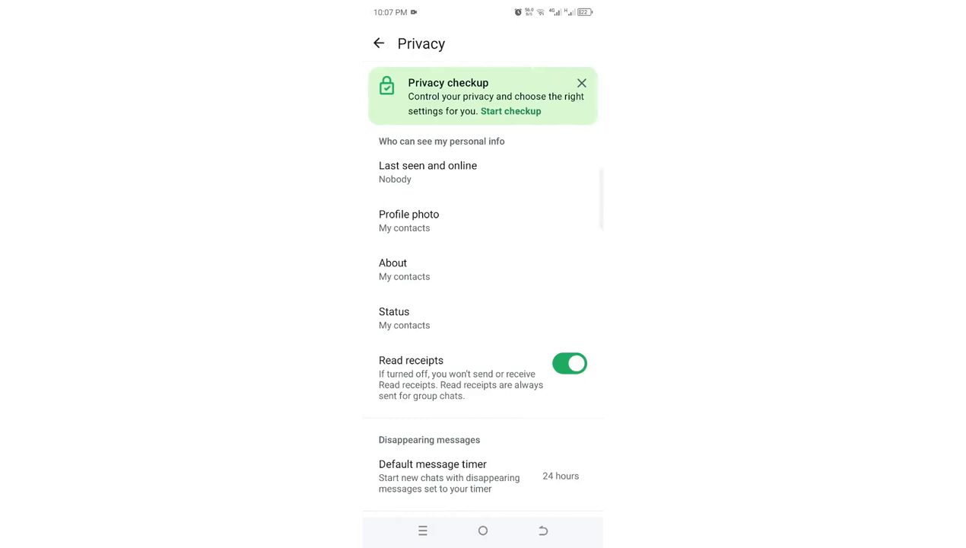
left_click(393, 268)
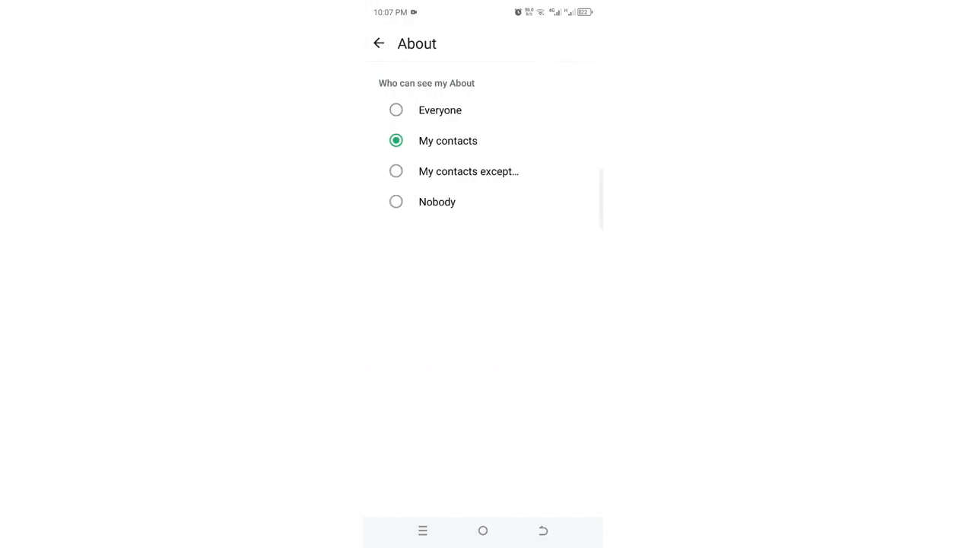